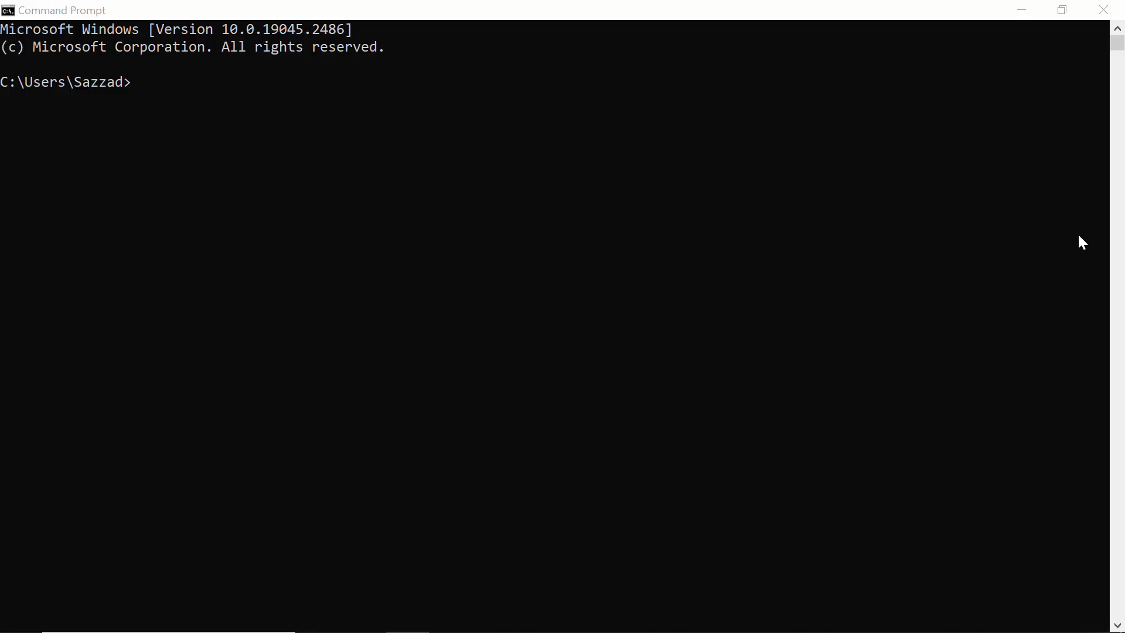
pyautogui.moveTo(996, 278)
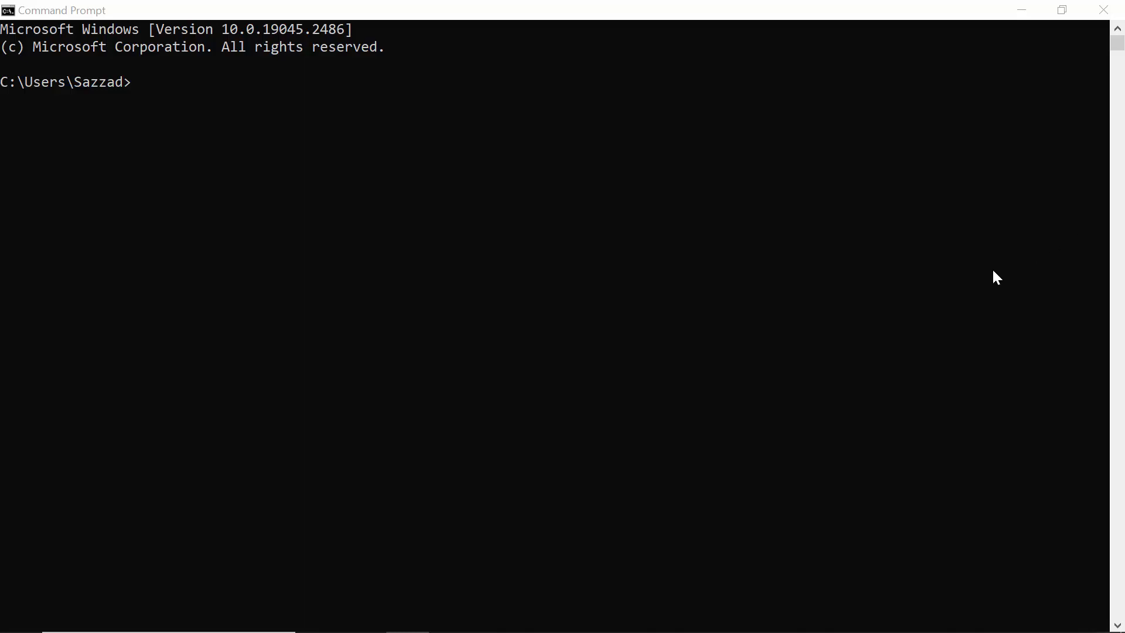
# Start a telnet session to towel.blinkenlights.nl so the ASCII Star Wars animation begins.
pyautogui.write('telne')
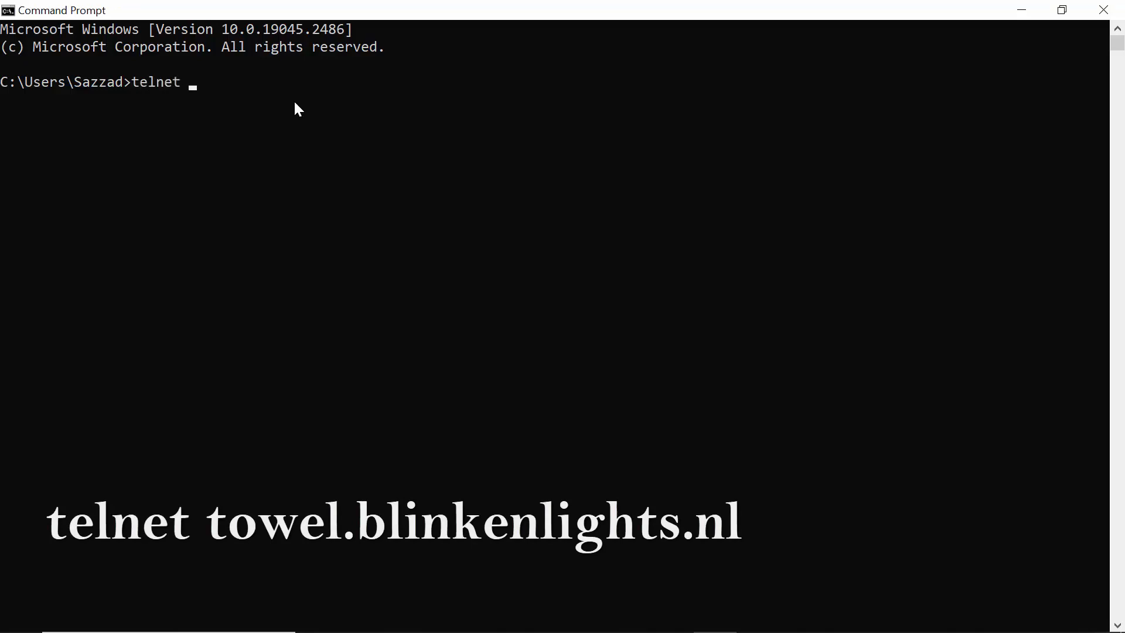
pyautogui.write('towel.')
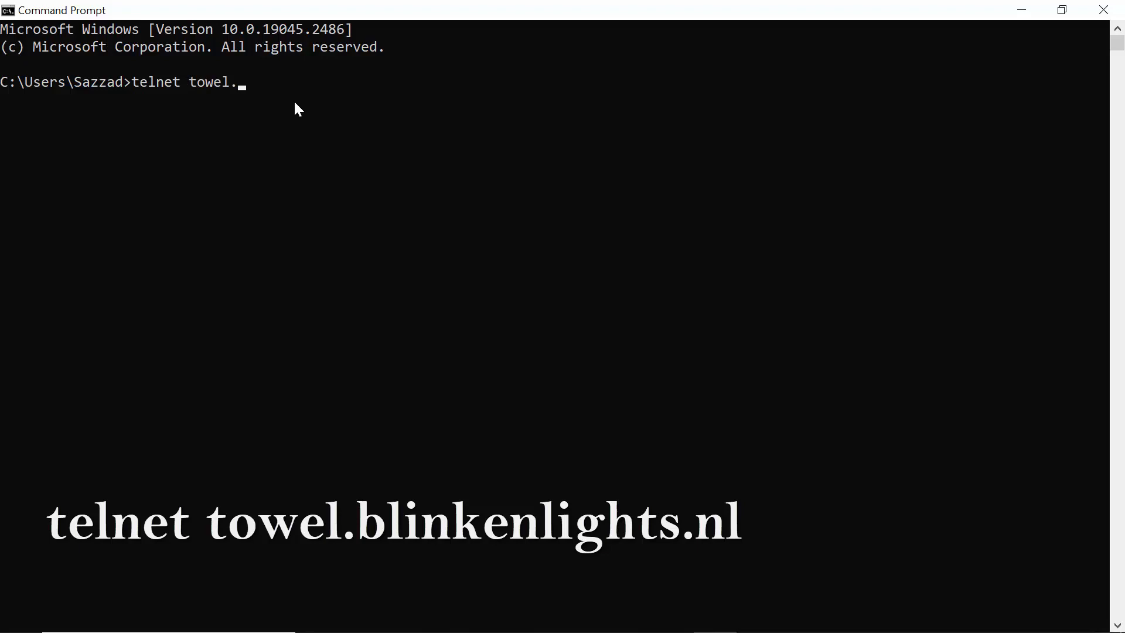
pyautogui.write('bli')
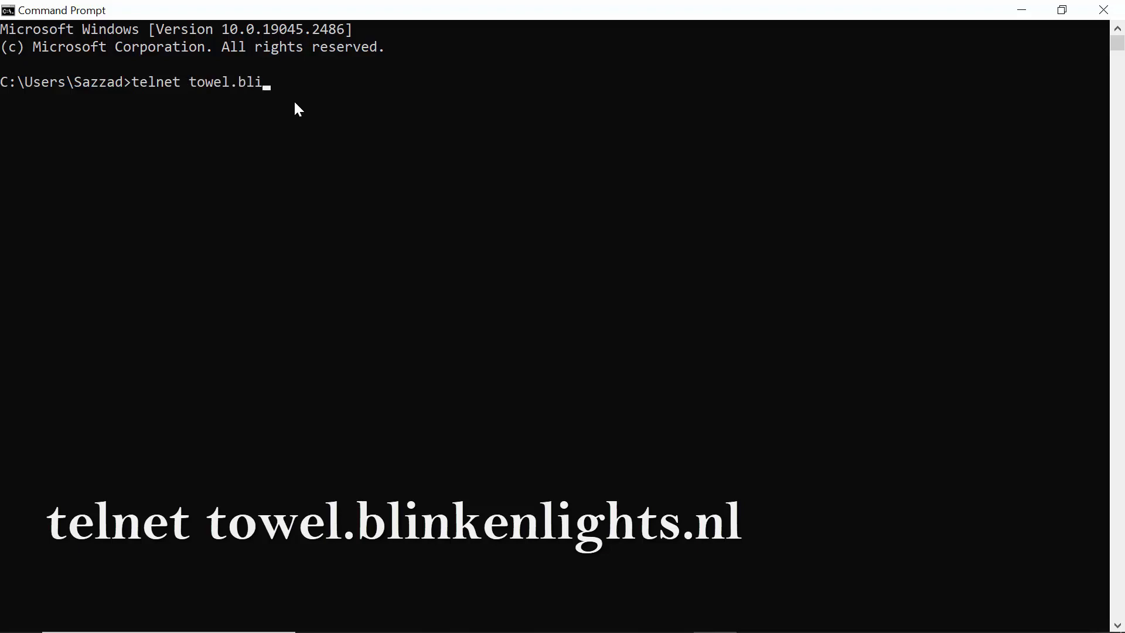
pyautogui.write('nken')
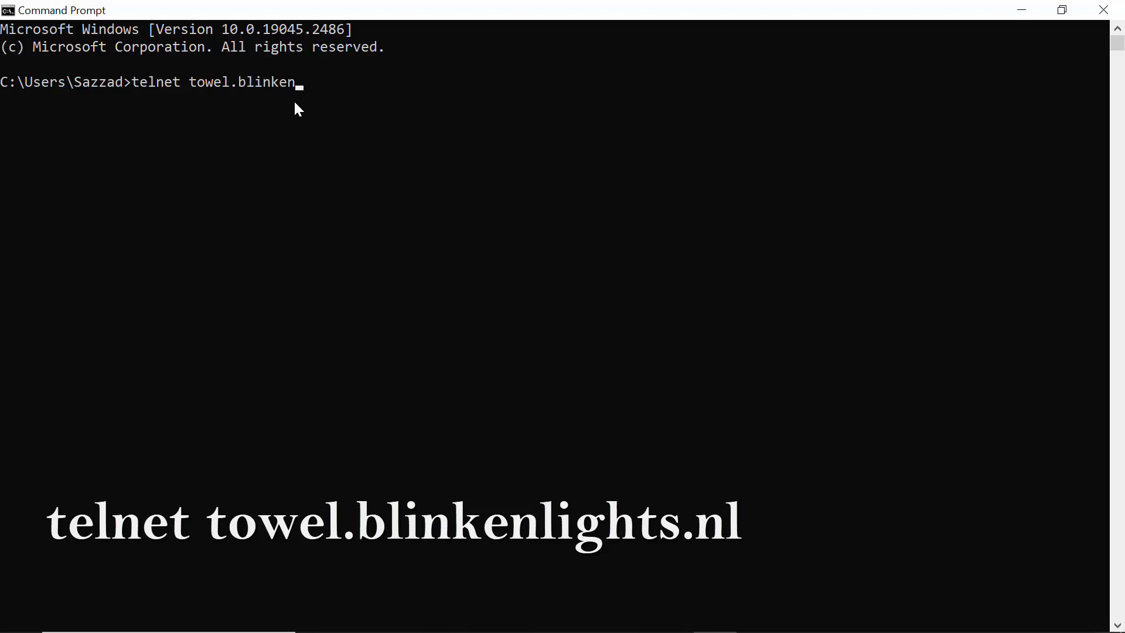
pyautogui.write('lig')
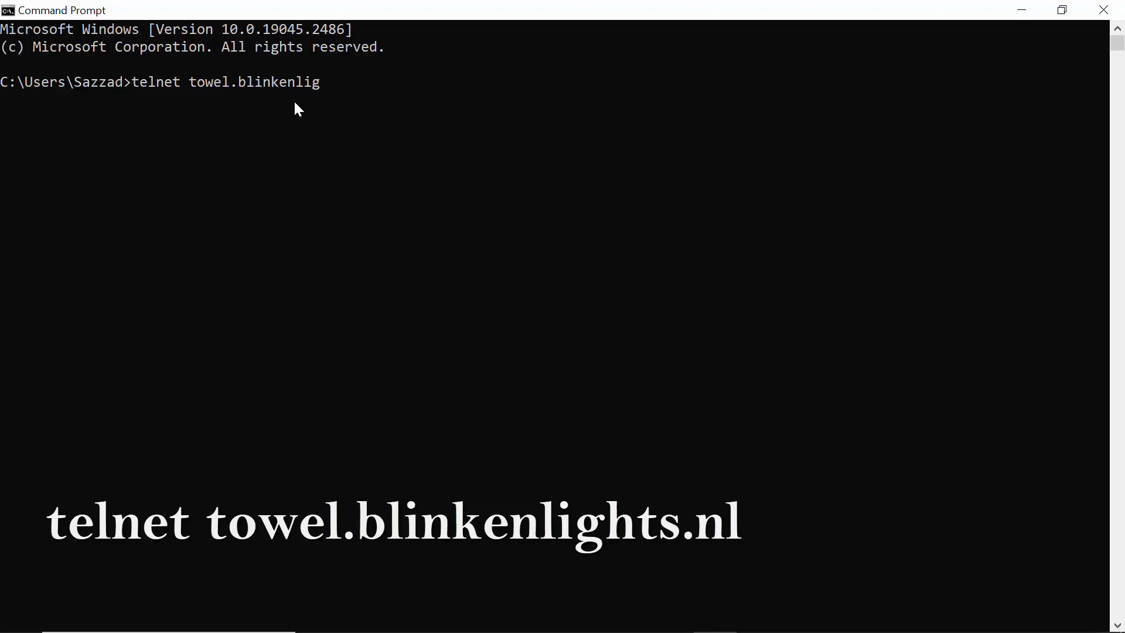
pyautogui.write('hts.nl')
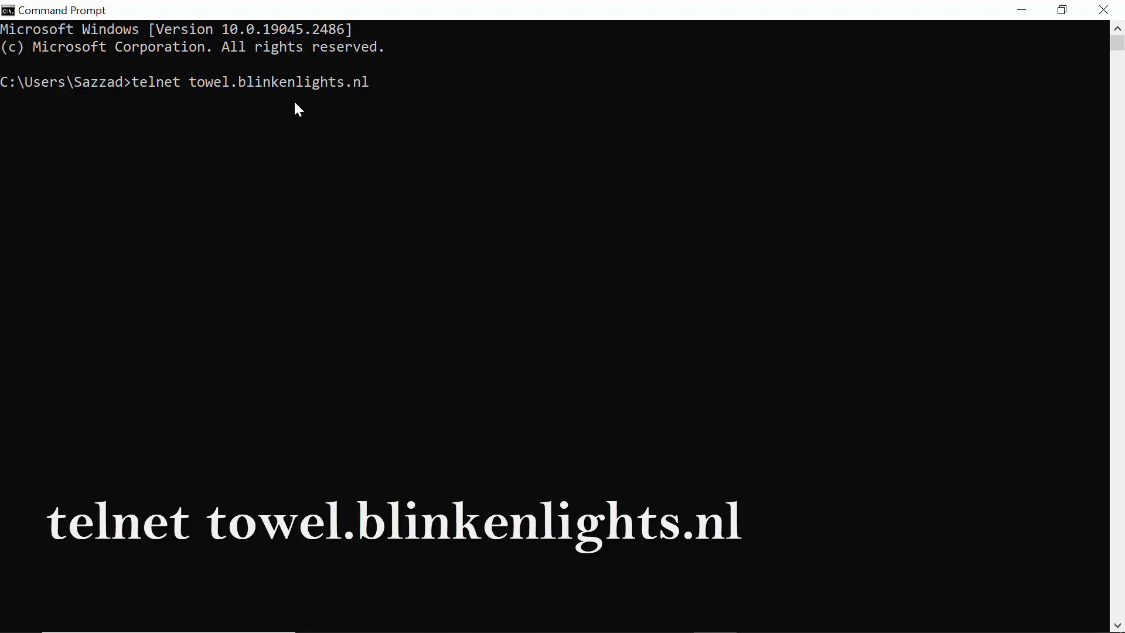
pyautogui.moveTo(227, 101)
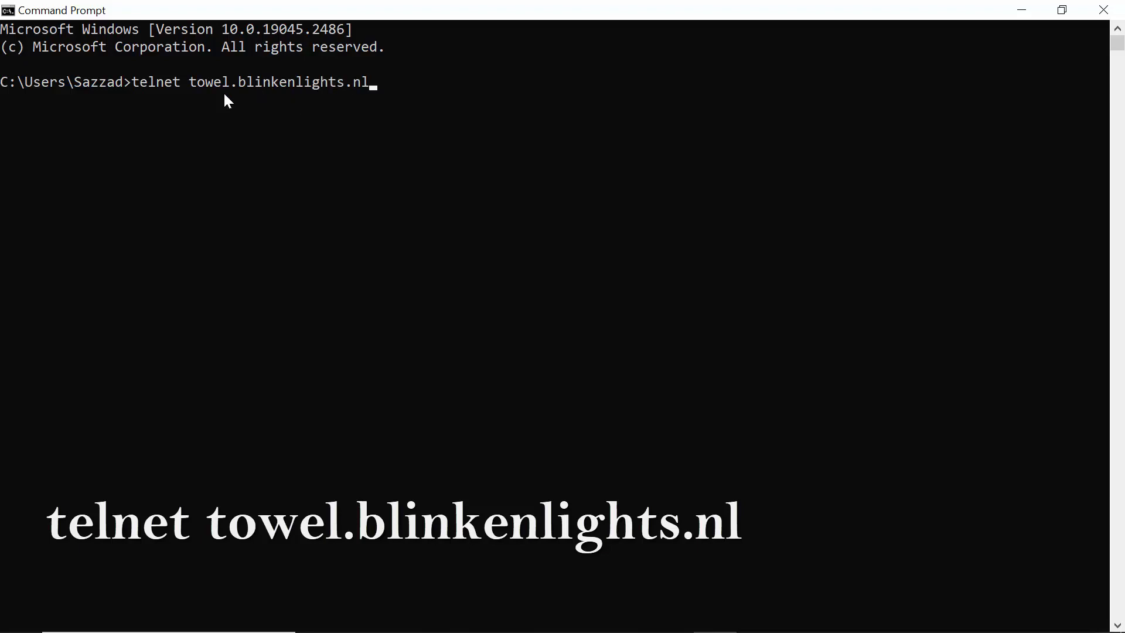
pyautogui.moveTo(284, 95)
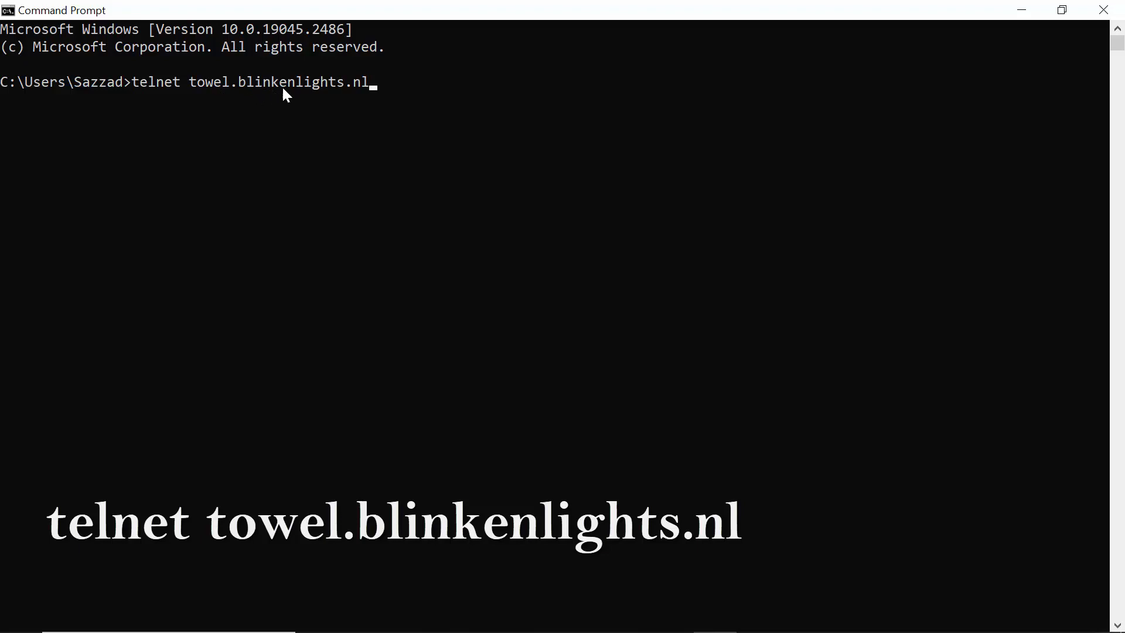
pyautogui.moveTo(391, 97)
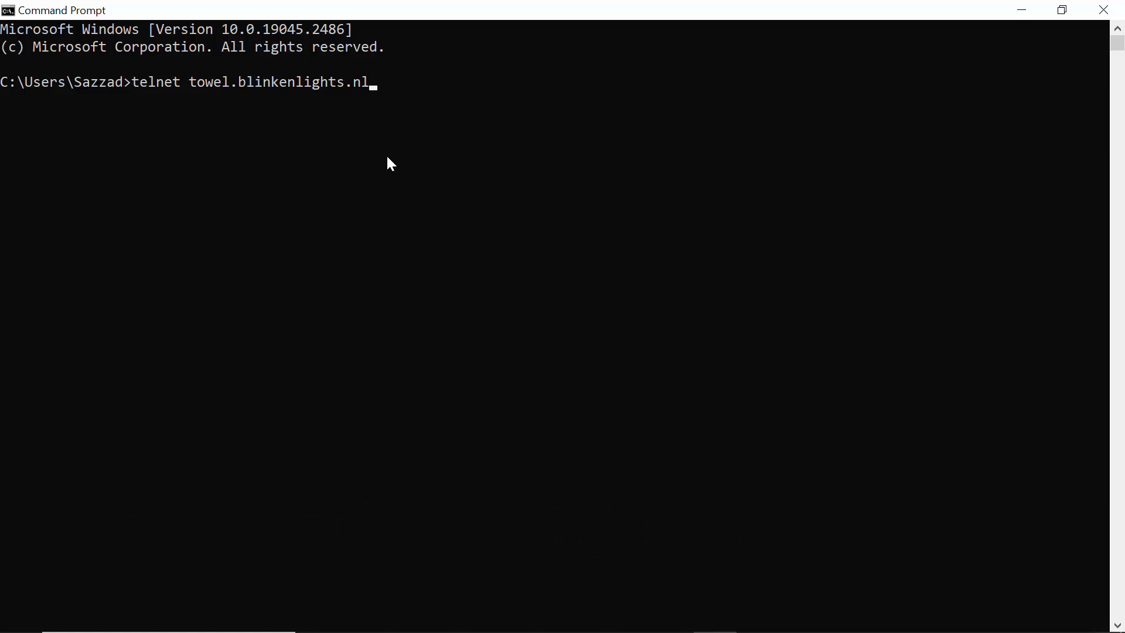
pyautogui.press('Return')
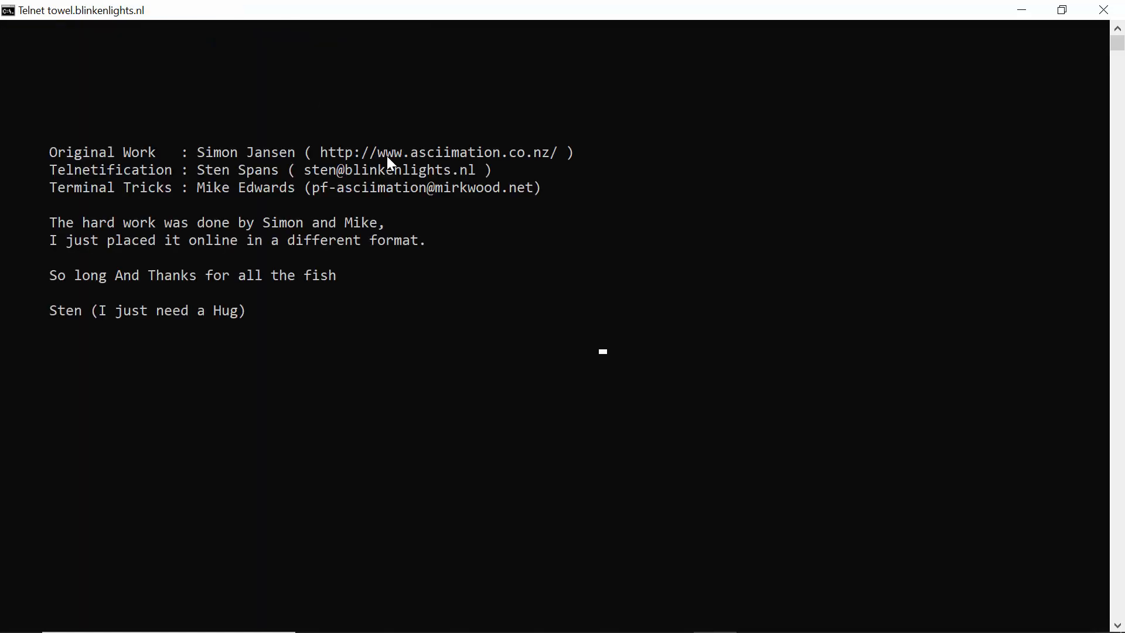